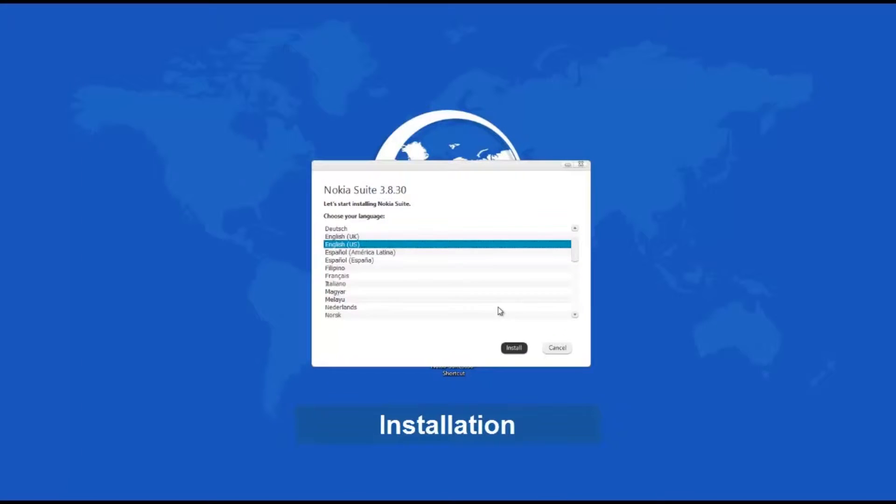
{"action": "mouse_move", "coordinate": [513, 347]}
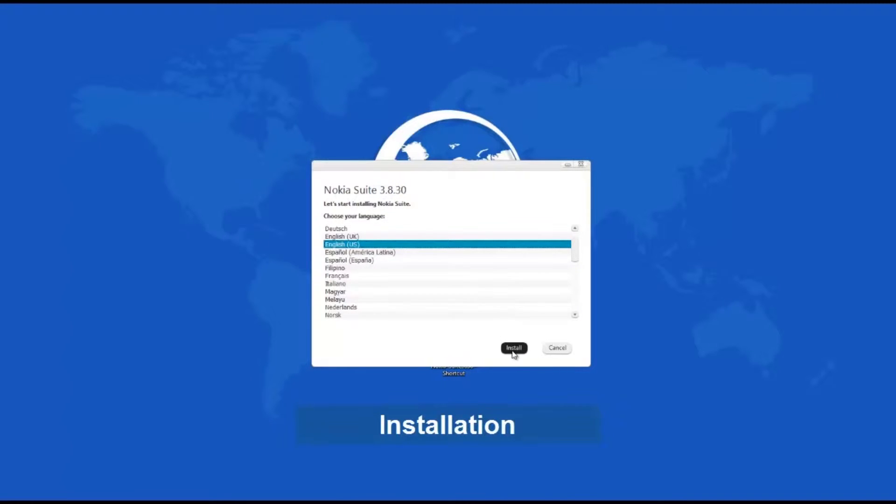
Install Nokia Suite 3.8.30 in English (US) and accept the end-user licence agreement.
{"action": "left_click", "coordinate": [514, 349]}
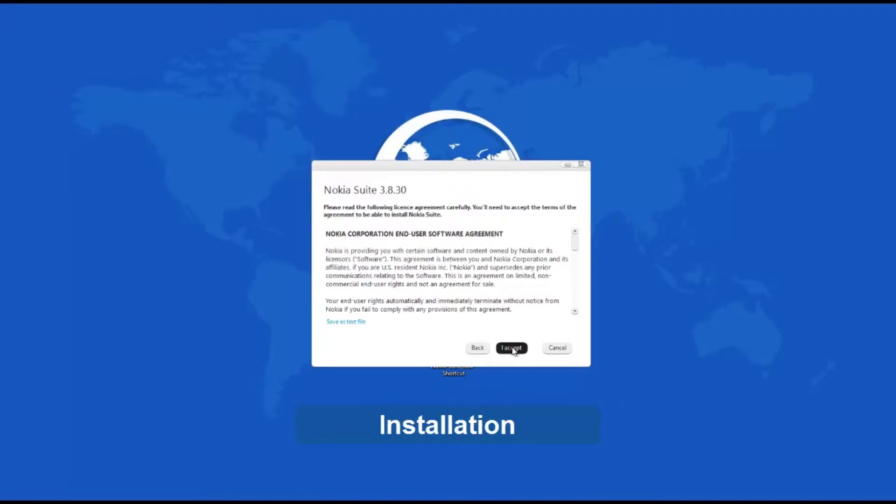
{"action": "left_click", "coordinate": [511, 347]}
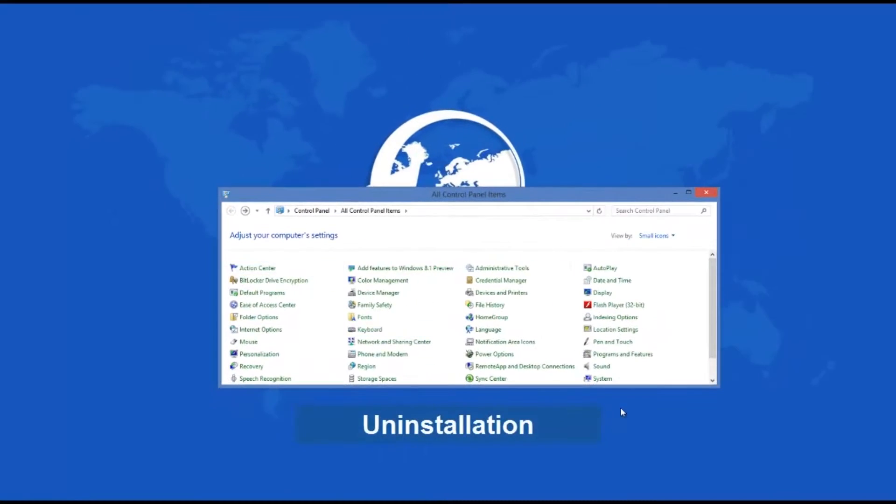
{"action": "mouse_move", "coordinate": [622, 353]}
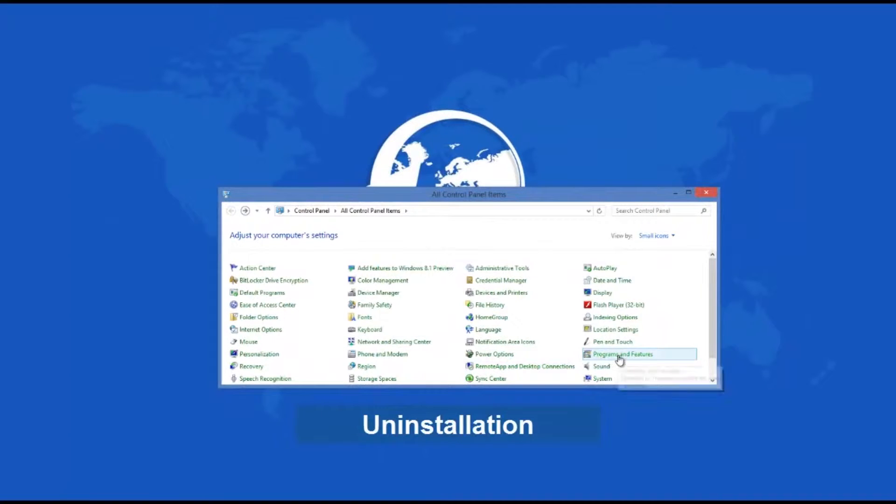
In Programs and Features, scroll the installed-programs list and select Nokia Suite.
{"action": "left_click", "coordinate": [622, 354]}
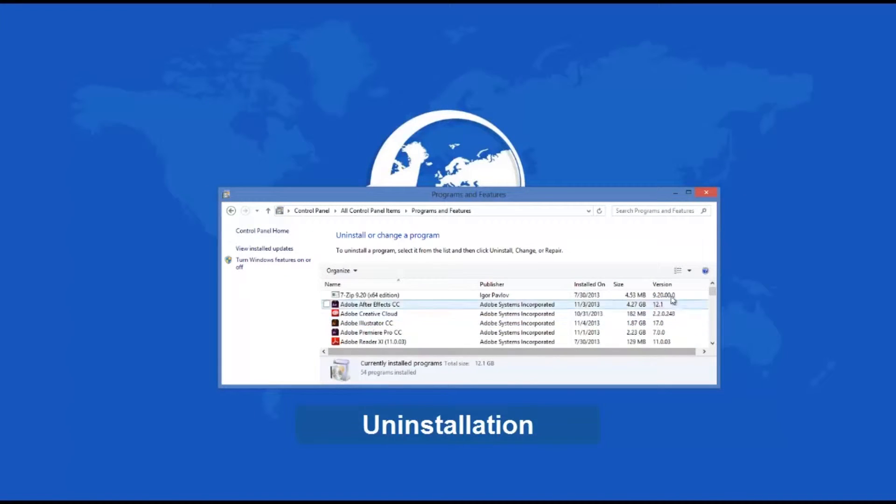
{"action": "scroll", "scroll_direction": "down", "scroll_amount": 3}
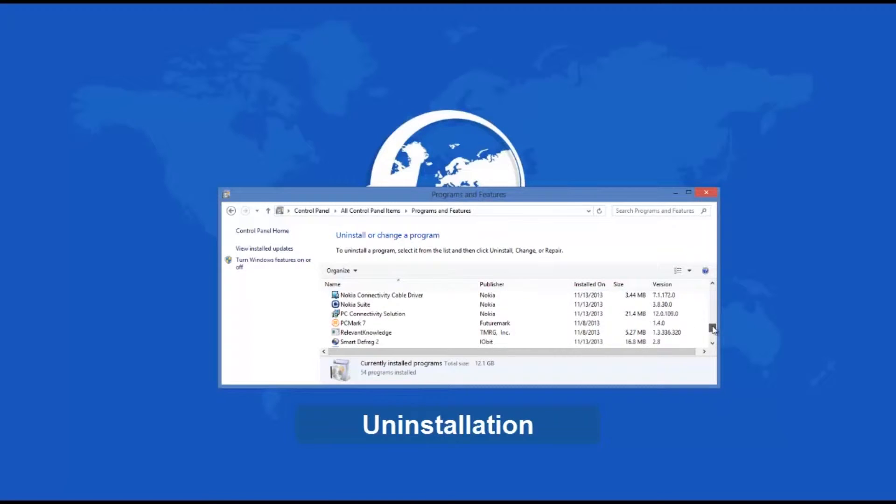
{"action": "left_click", "coordinate": [355, 303]}
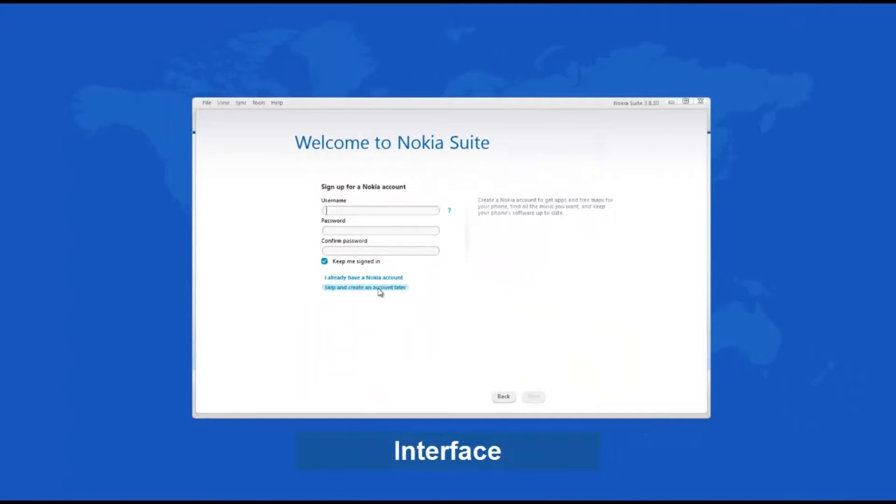
Choose 'Skip and create an account later' on the Welcome to Nokia Suite page.
{"action": "left_click", "coordinate": [364, 287]}
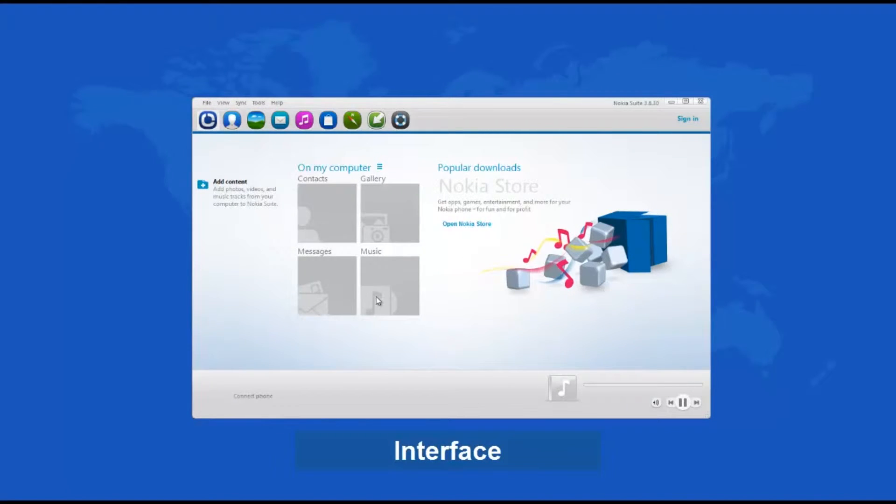
{"action": "mouse_move", "coordinate": [320, 236]}
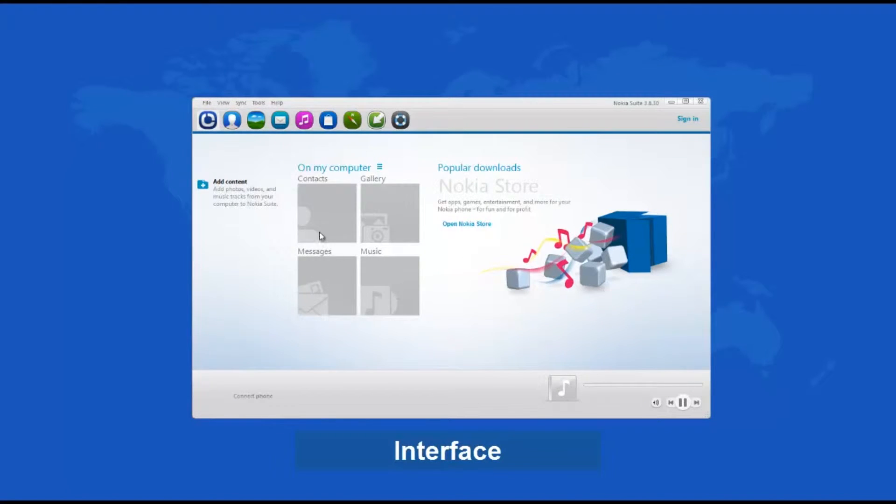
{"action": "mouse_move", "coordinate": [403, 213]}
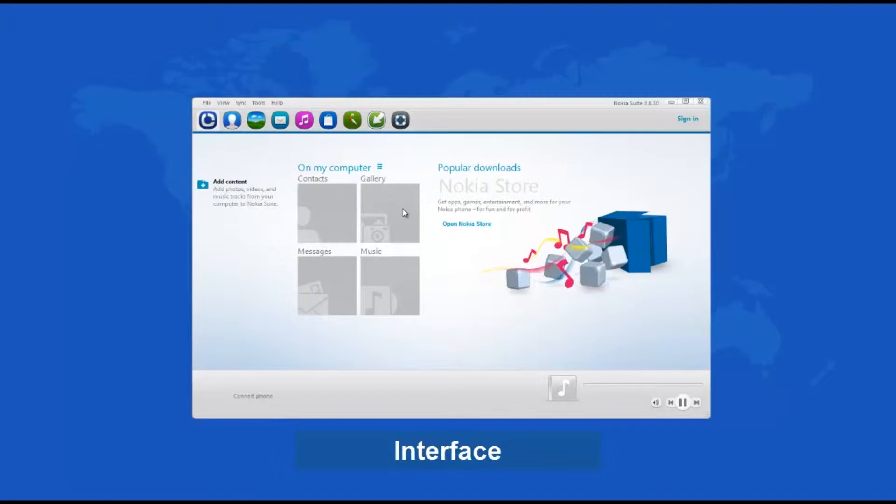
{"action": "mouse_move", "coordinate": [354, 284]}
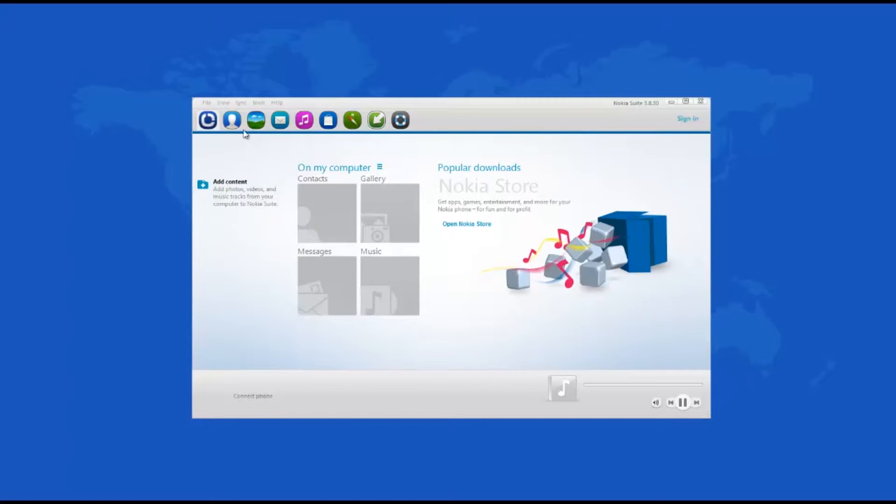
{"action": "left_click", "coordinate": [206, 102]}
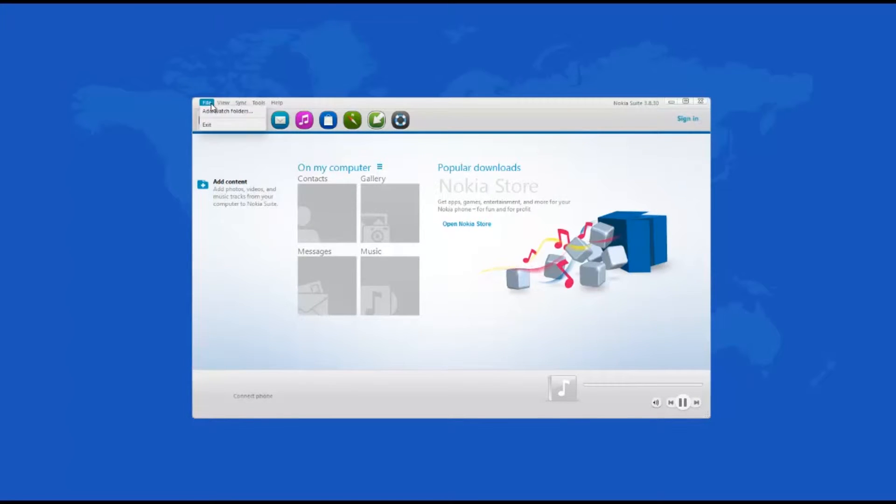
{"action": "left_click", "coordinate": [223, 103]}
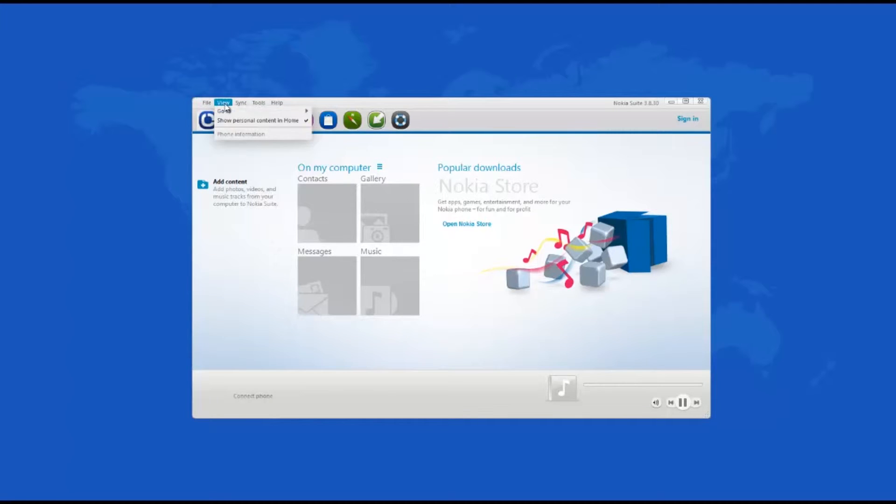
{"action": "left_click", "coordinate": [241, 102]}
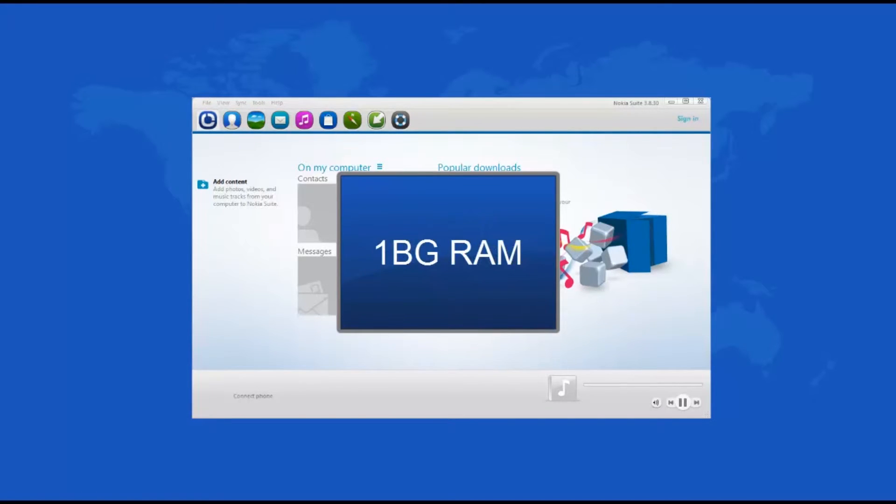
{"action": "left_click", "coordinate": [258, 102]}
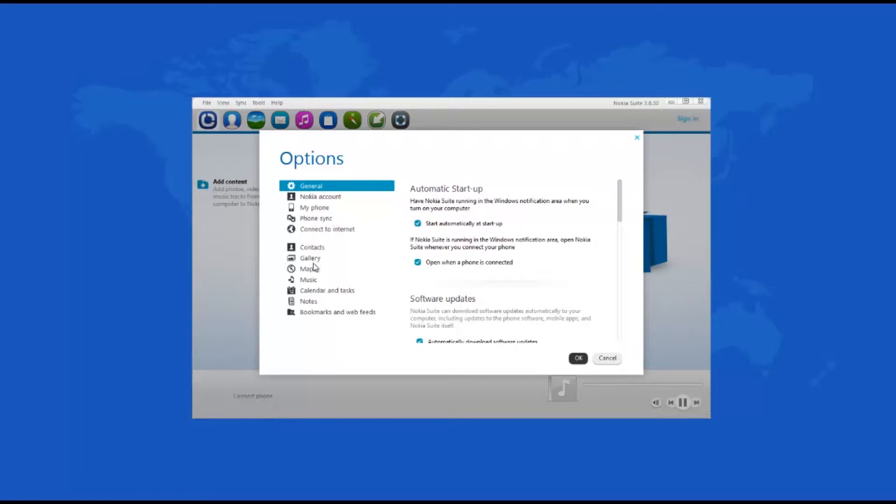
{"action": "mouse_move", "coordinate": [315, 293]}
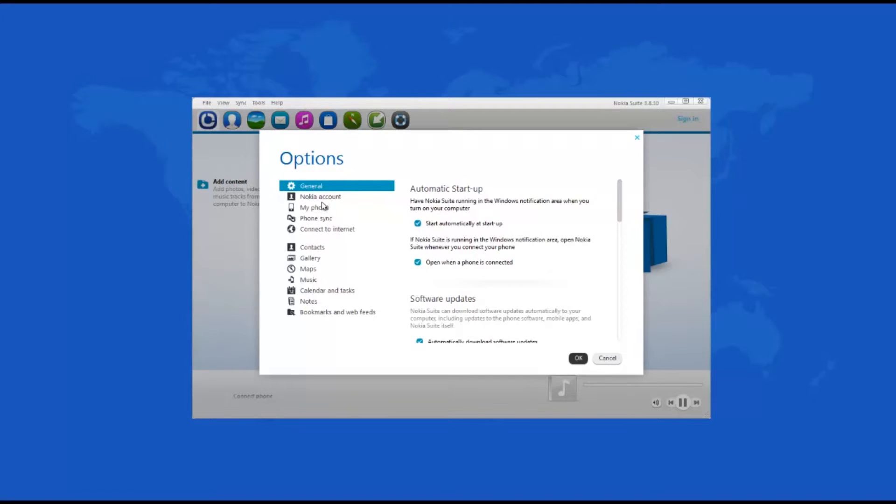
{"action": "mouse_move", "coordinate": [330, 237]}
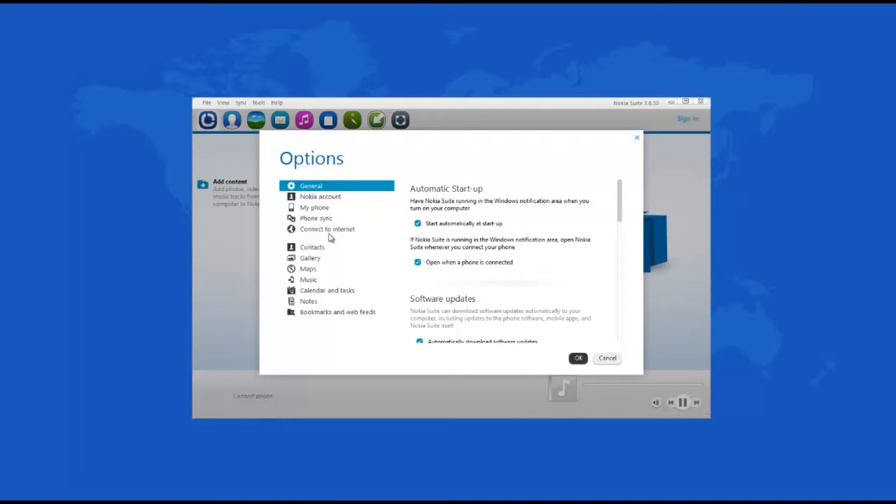
{"action": "mouse_move", "coordinate": [607, 359]}
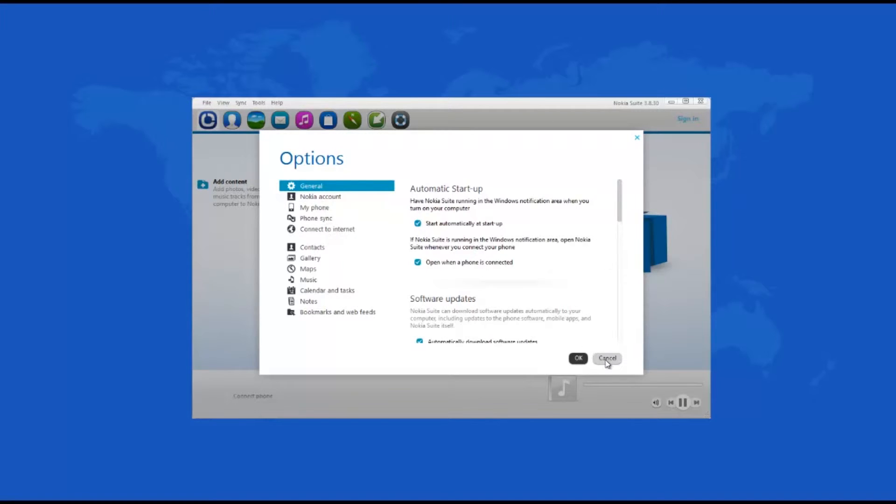
{"action": "mouse_move", "coordinate": [333, 293]}
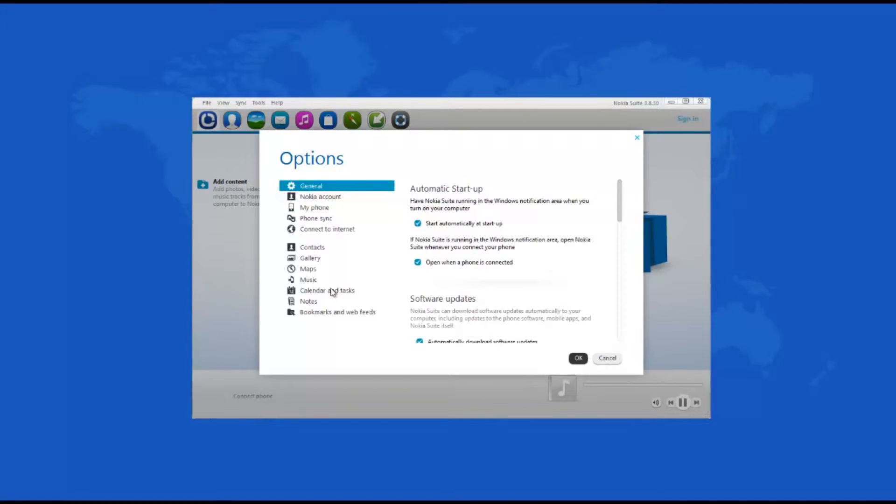
{"action": "left_click", "coordinate": [308, 268]}
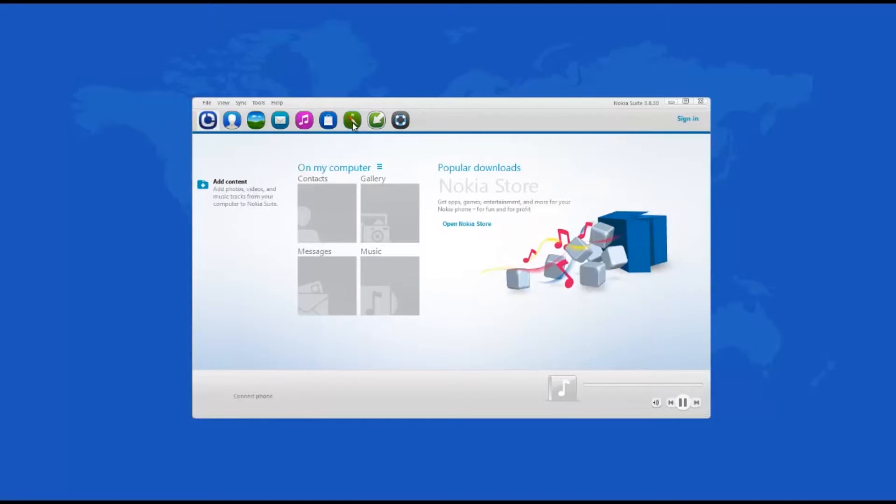
Show the Maps view, which prompts to connect a phone for free maps.
{"action": "left_click", "coordinate": [352, 120]}
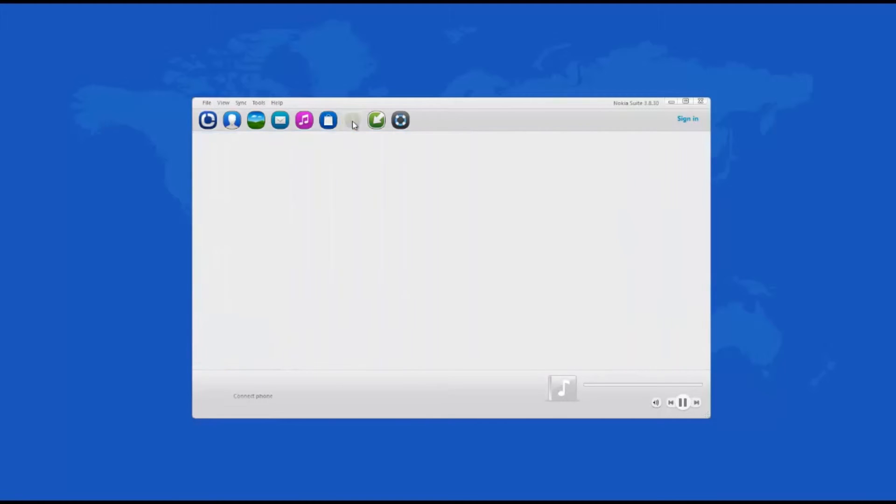
{"action": "left_click", "coordinate": [352, 120]}
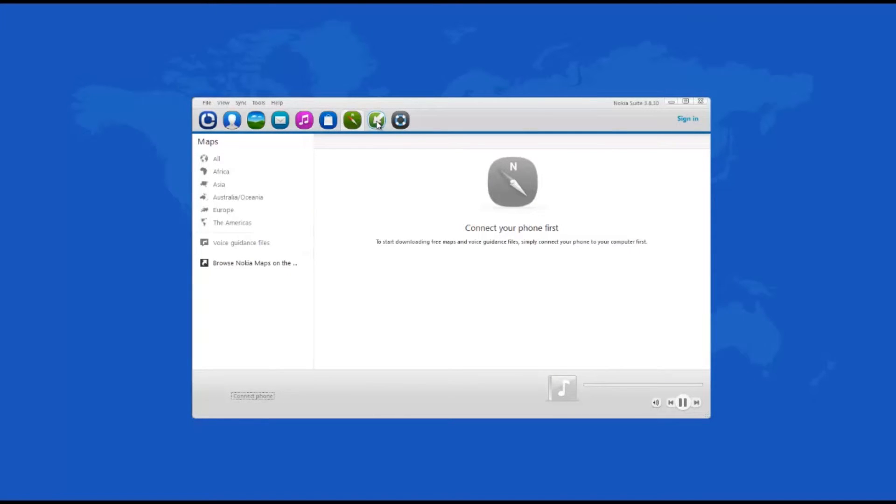
{"action": "left_click", "coordinate": [375, 120]}
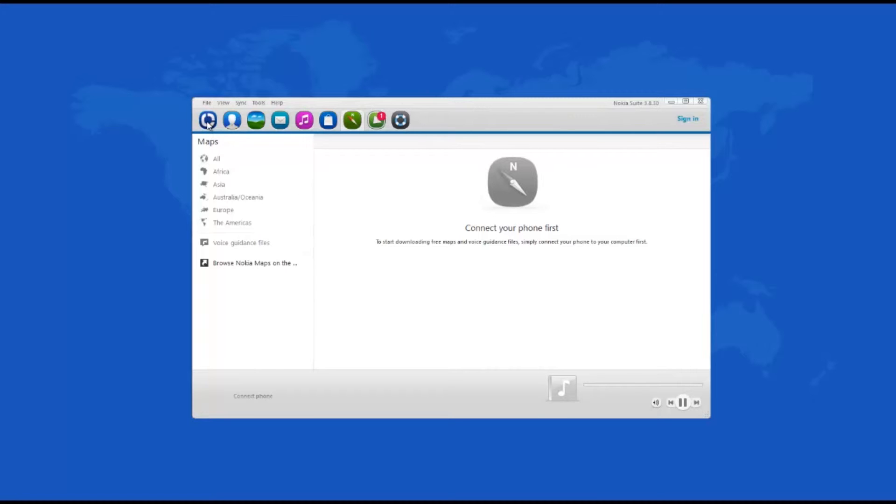
Visit Home, Contacts and Gallery in turn, ending in the empty Messages section.
{"action": "left_click", "coordinate": [232, 120]}
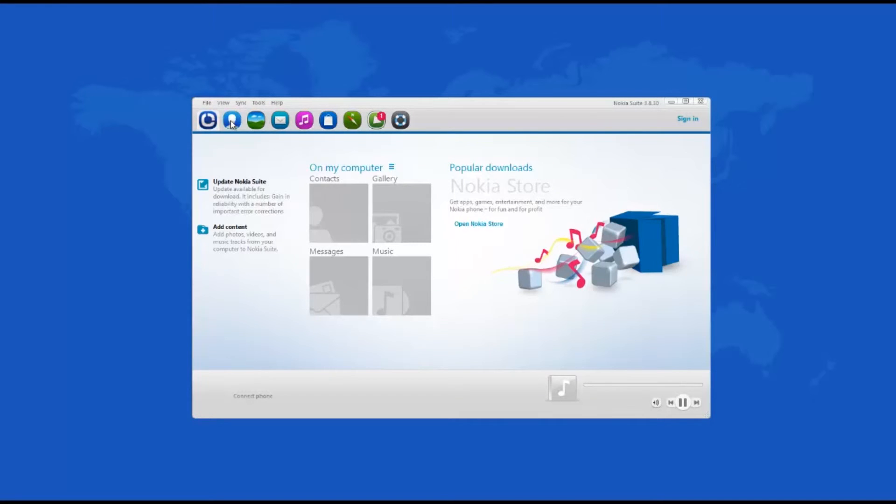
{"action": "left_click", "coordinate": [232, 120]}
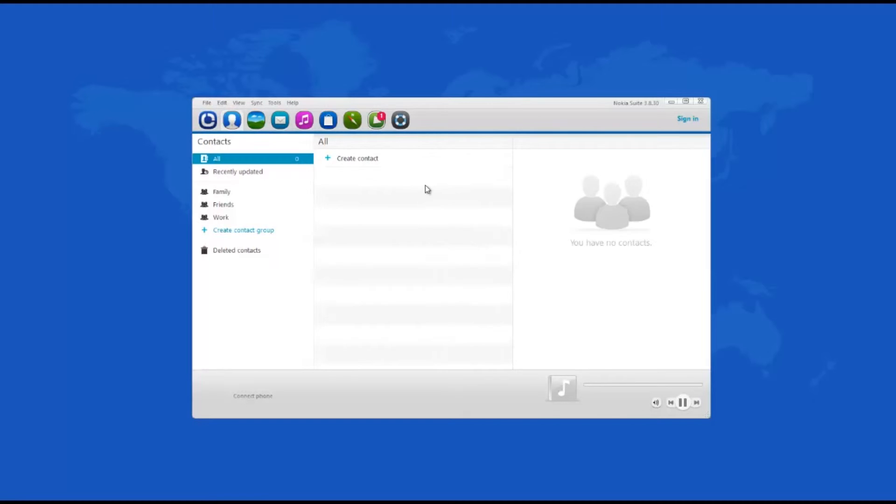
{"action": "left_click", "coordinate": [328, 119]}
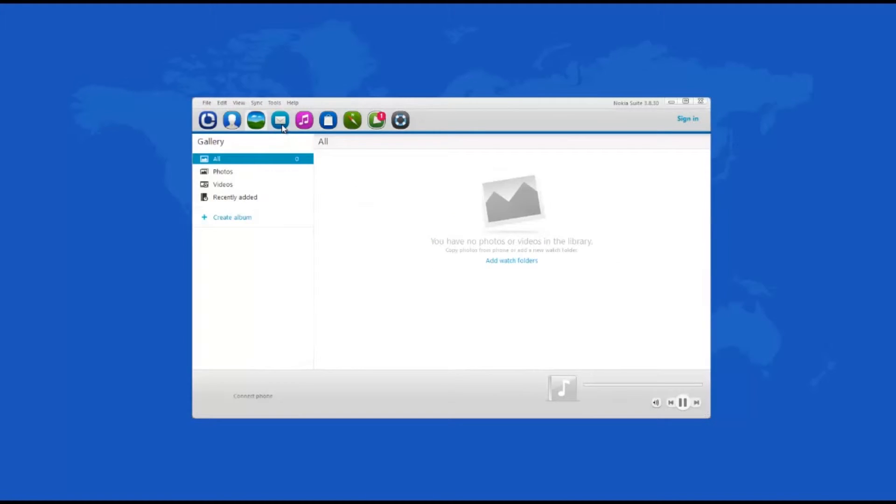
{"action": "left_click", "coordinate": [280, 120]}
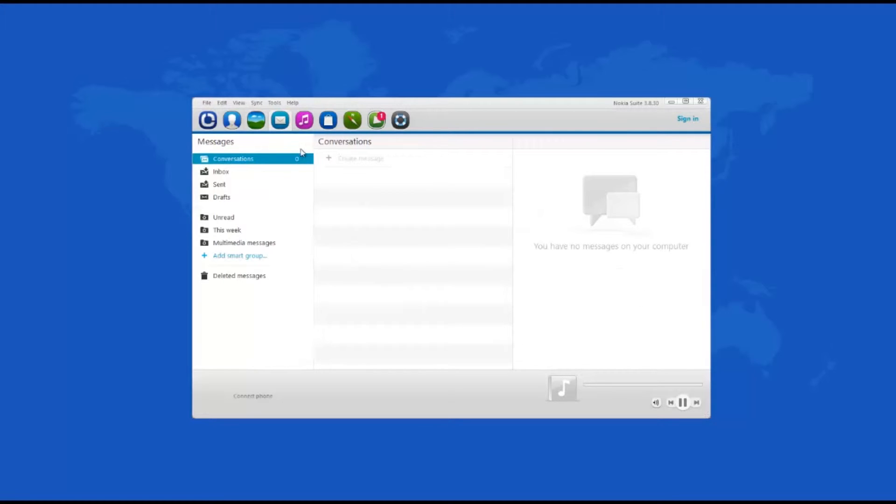
{"action": "left_click", "coordinate": [303, 120]}
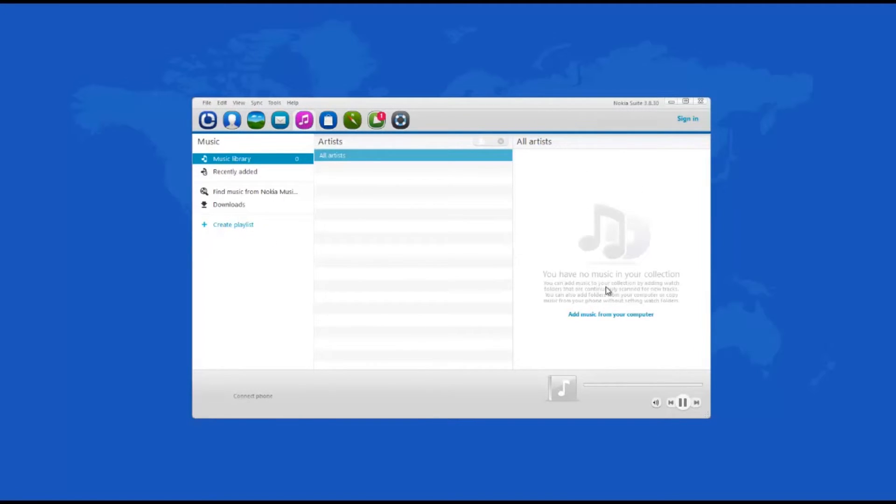
{"action": "left_click", "coordinate": [292, 102]}
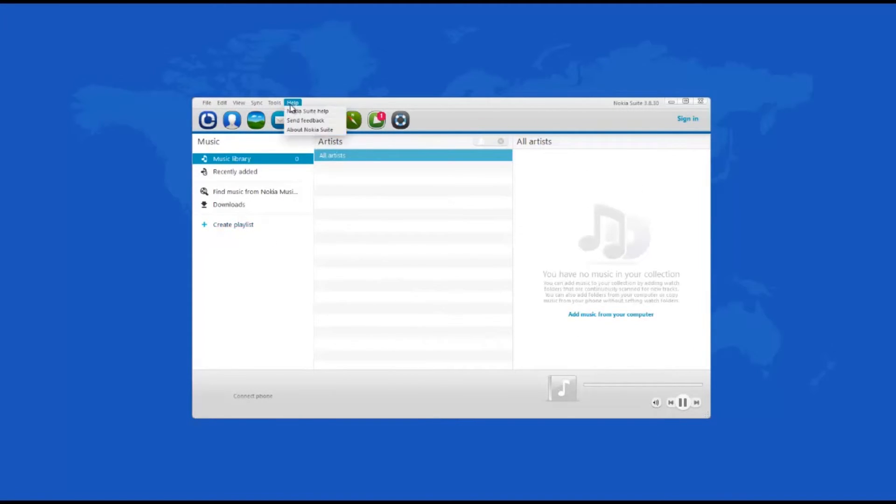
{"action": "mouse_move", "coordinate": [309, 111]}
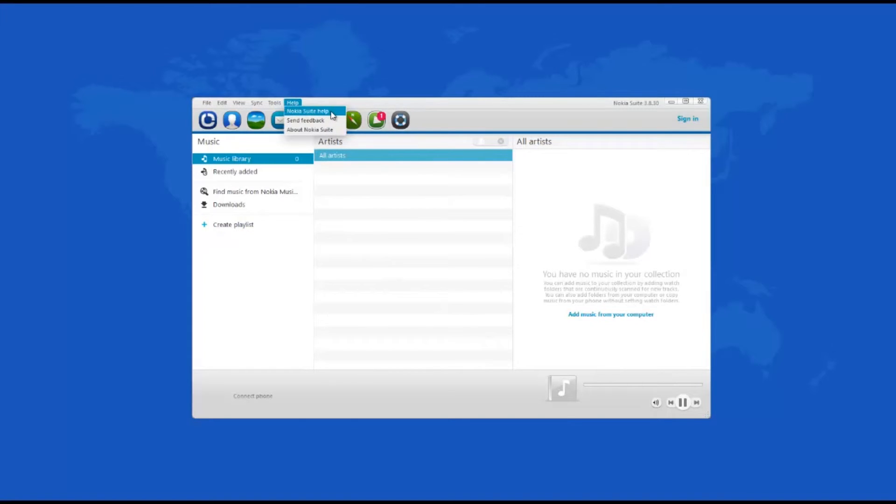
{"action": "mouse_move", "coordinate": [309, 130]}
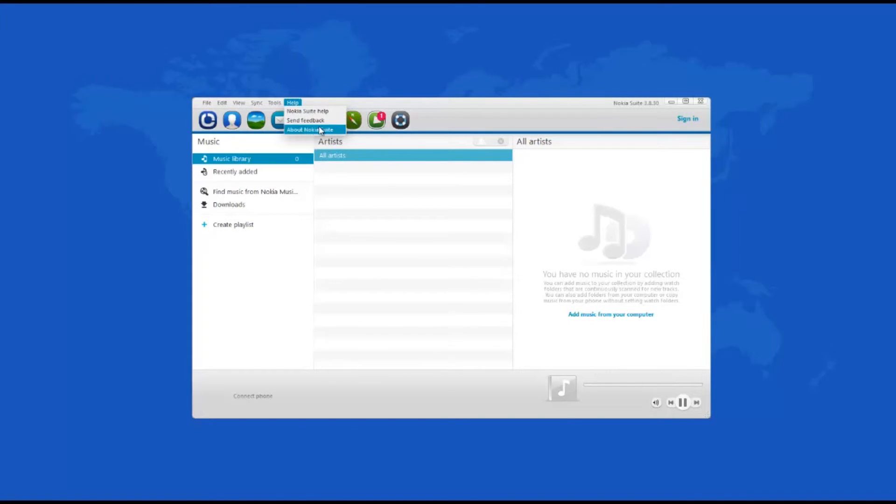
{"action": "left_click", "coordinate": [307, 111]}
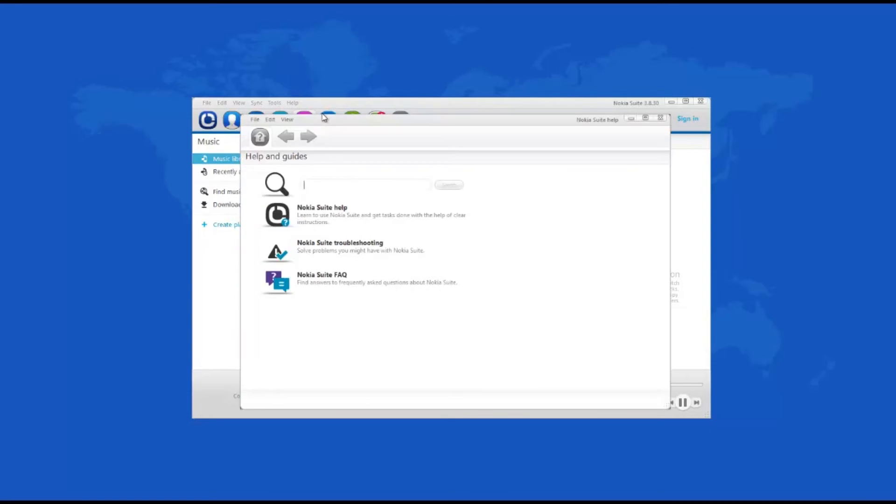
{"action": "mouse_move", "coordinate": [558, 267]}
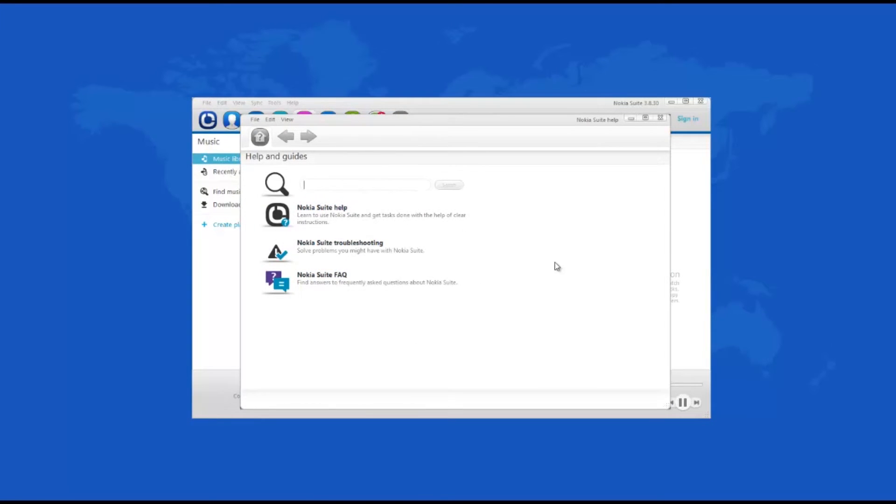
{"action": "left_click", "coordinate": [660, 118]}
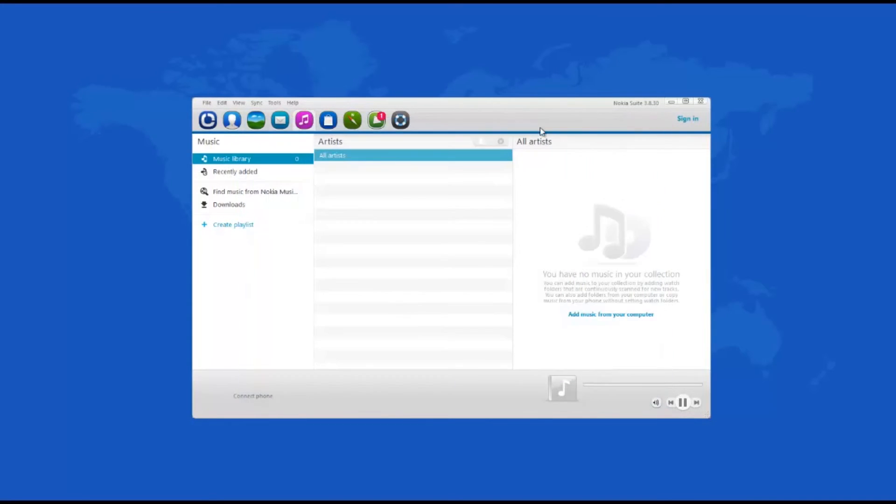
In Contacts, choose Create contact and scroll through the blank form's fields.
{"action": "left_click", "coordinate": [231, 120]}
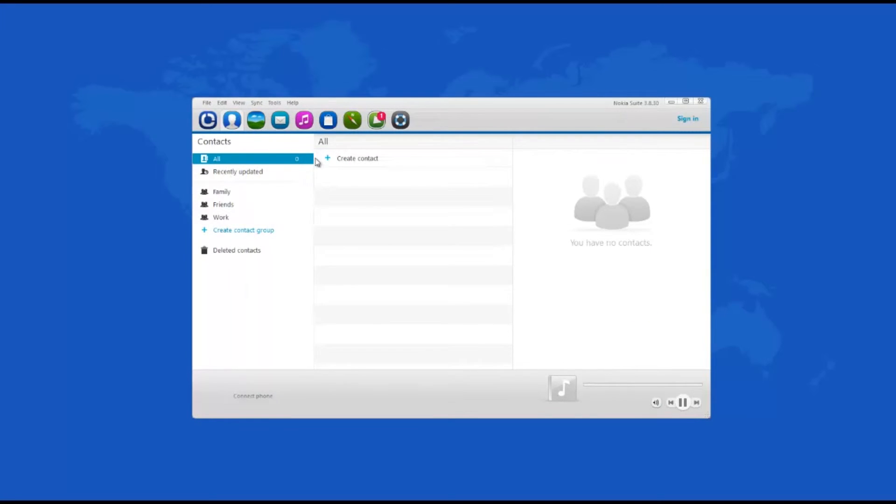
{"action": "left_click", "coordinate": [357, 158]}
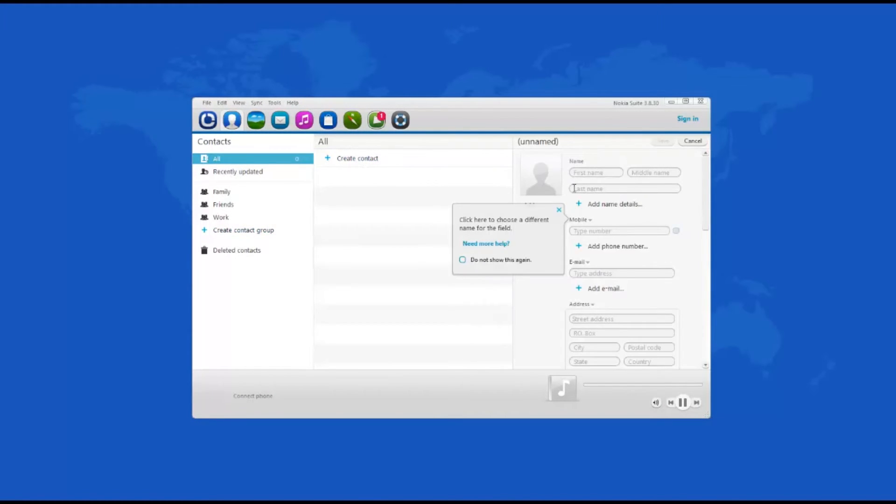
{"action": "scroll", "scroll_direction": "down", "scroll_amount": 3}
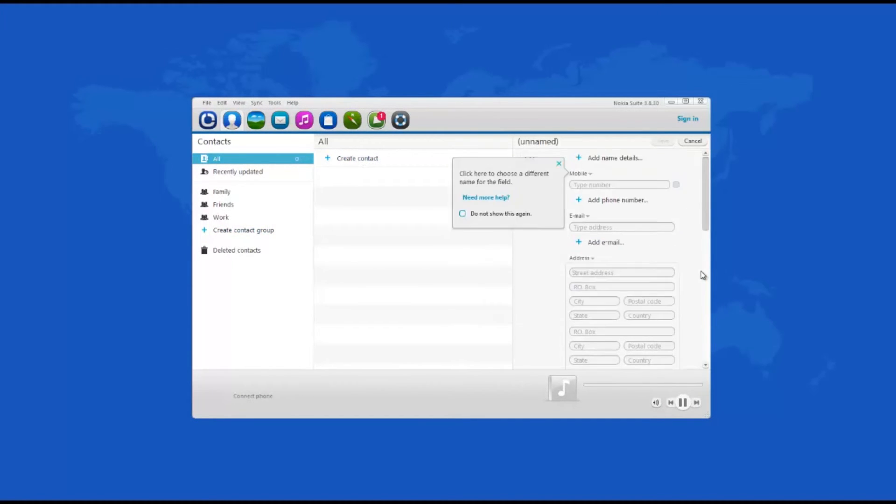
{"action": "scroll", "scroll_direction": "down", "scroll_amount": 3}
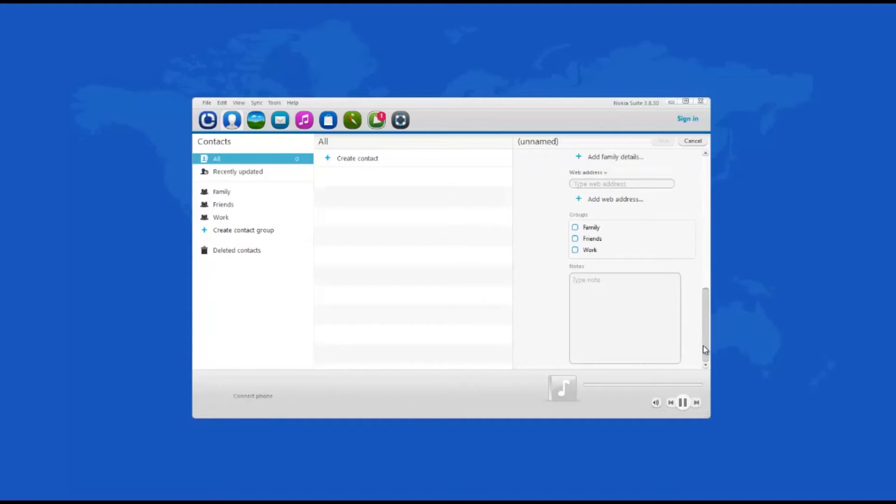
{"action": "scroll", "scroll_direction": "up", "scroll_amount": 3}
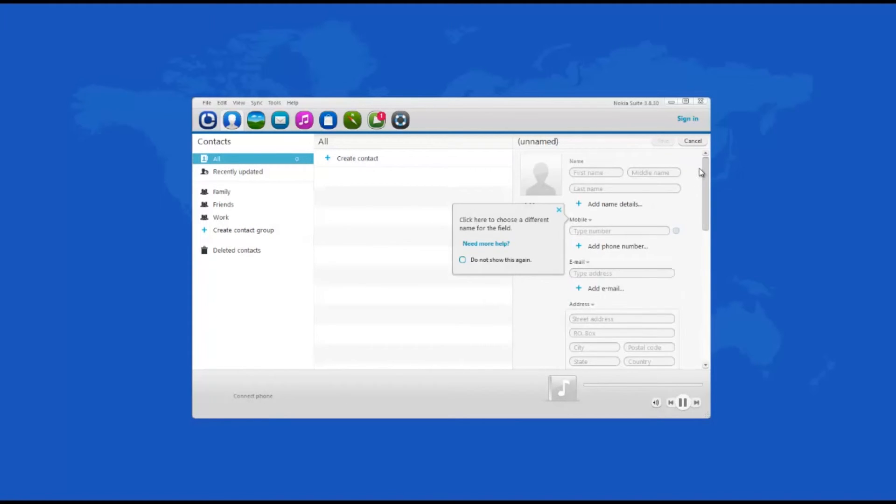
{"action": "mouse_move", "coordinate": [597, 180]}
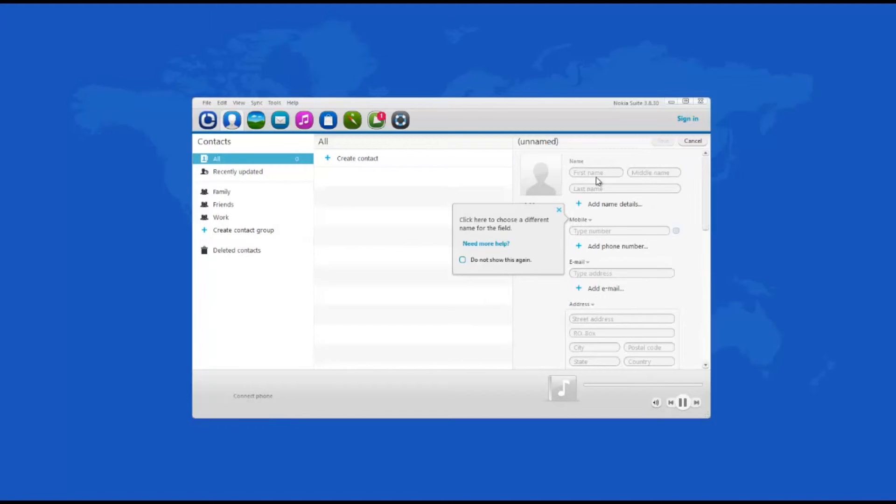
{"action": "mouse_move", "coordinate": [256, 120]}
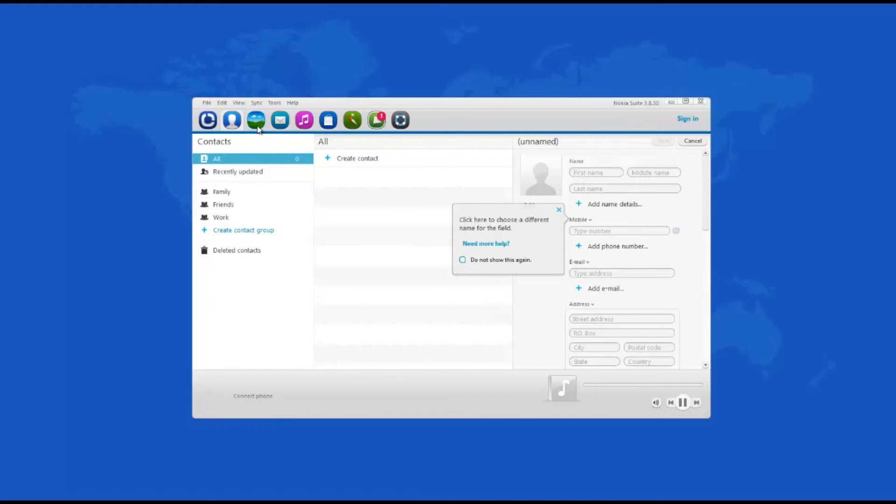
Move from Gallery to Messages, browse the Sync and Tools menus, and choose Tools > Options.
{"action": "left_click", "coordinate": [255, 120]}
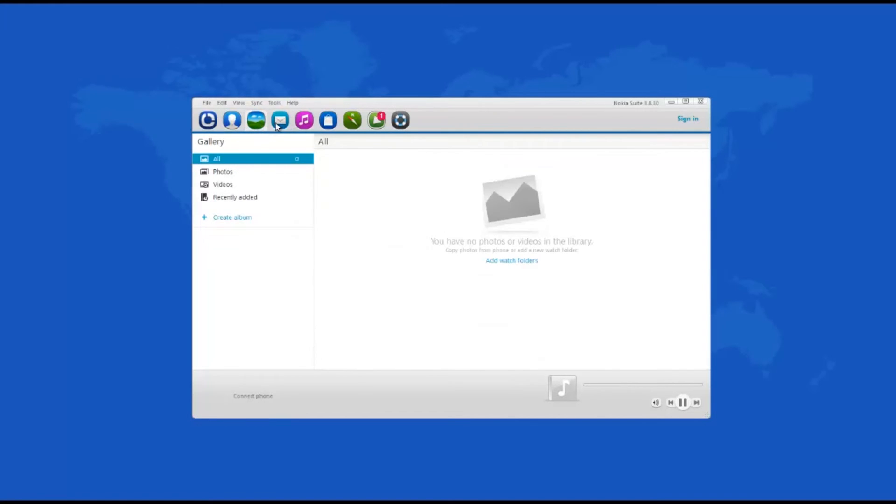
{"action": "left_click", "coordinate": [280, 120]}
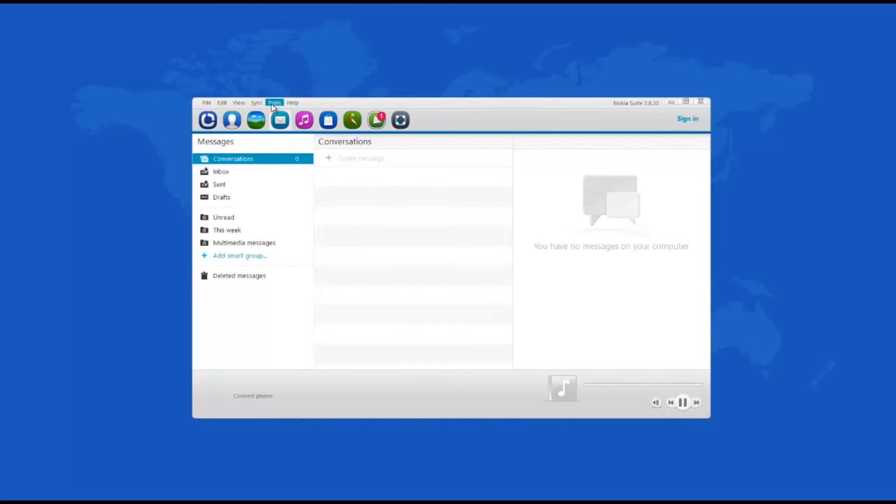
{"action": "left_click", "coordinate": [257, 103]}
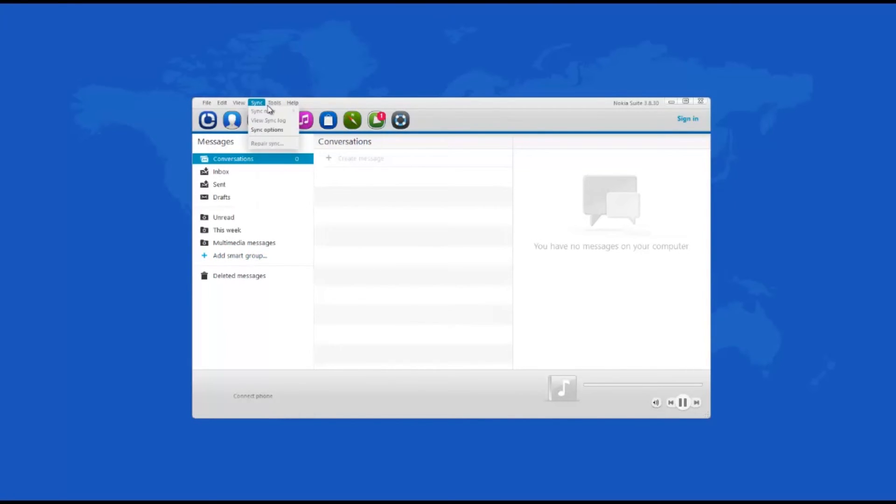
{"action": "left_click", "coordinate": [275, 102]}
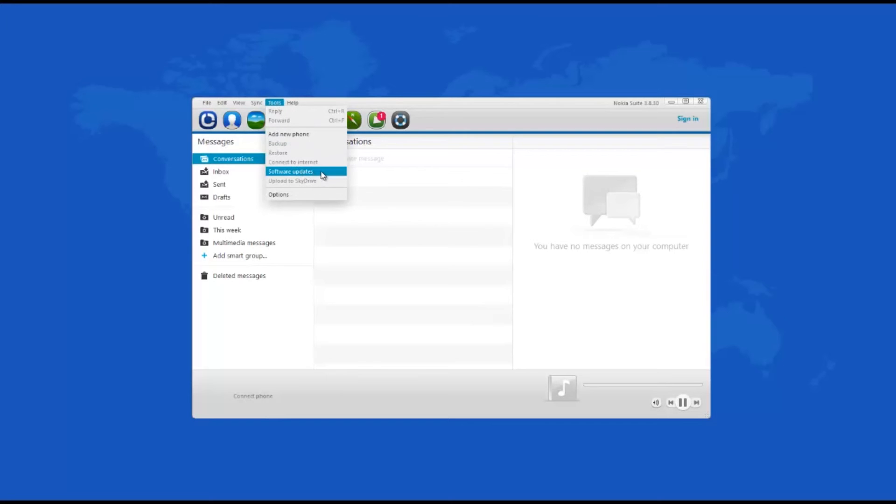
{"action": "mouse_move", "coordinate": [313, 137]}
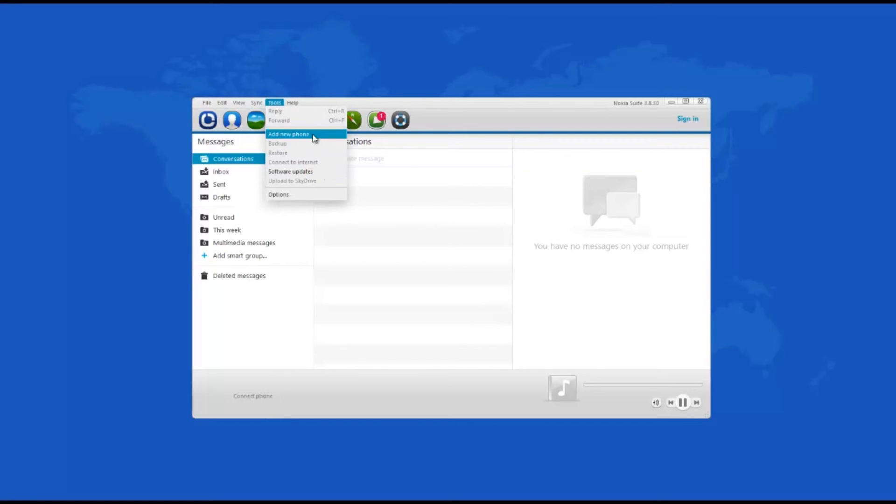
{"action": "mouse_move", "coordinate": [295, 194]}
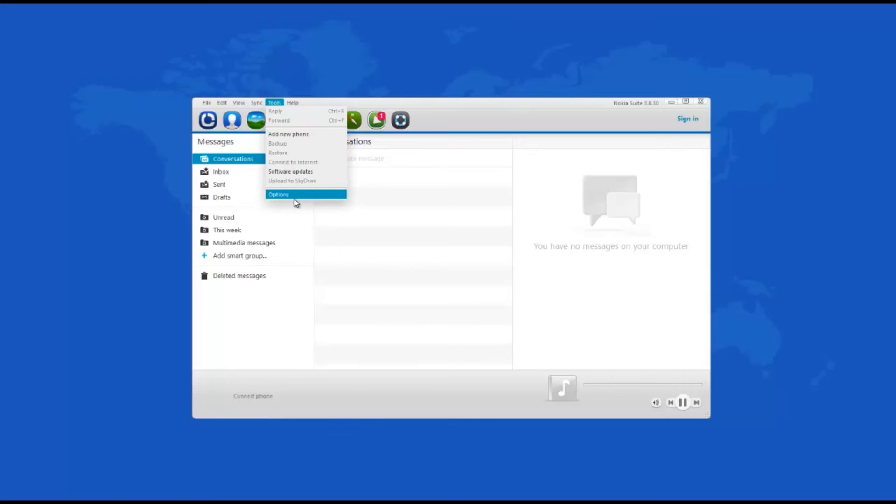
{"action": "left_click", "coordinate": [279, 194]}
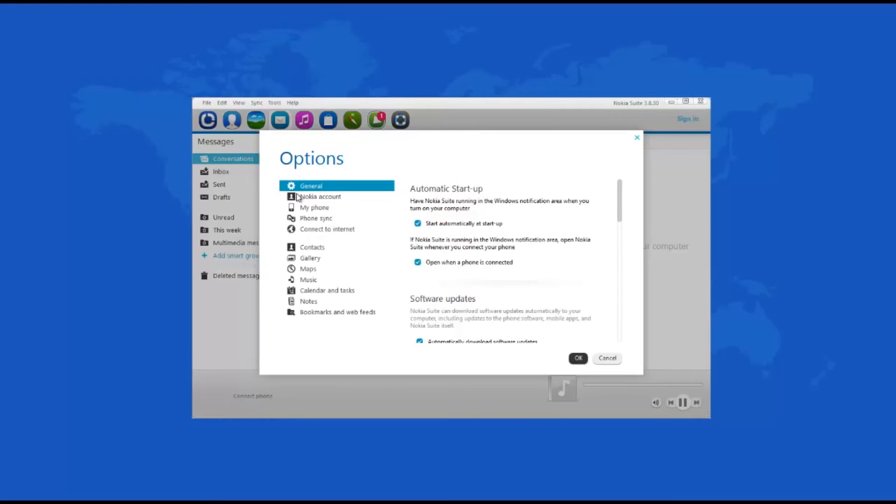
{"action": "mouse_move", "coordinate": [381, 314]}
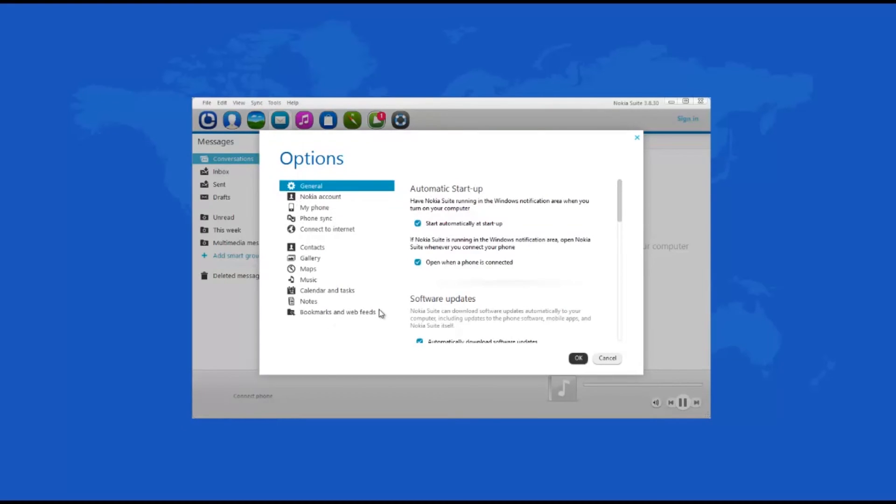
Close the Options window and browse the Tools and View menus.
{"action": "left_click", "coordinate": [577, 358]}
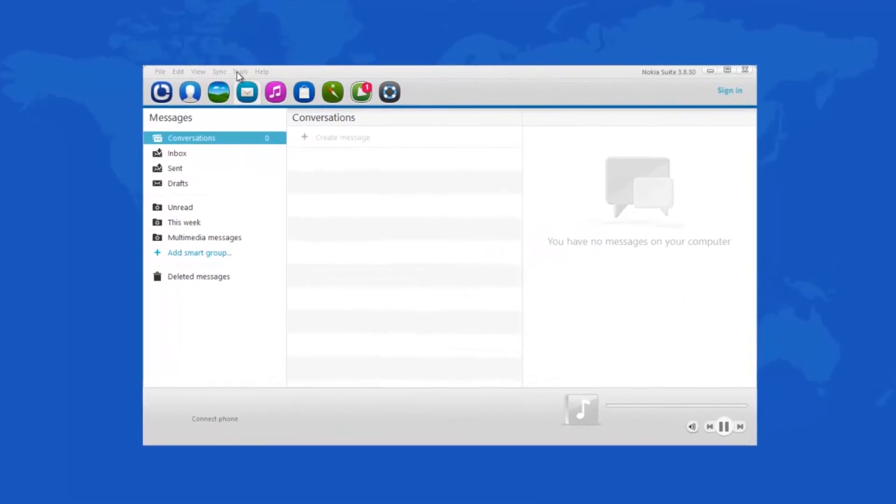
{"action": "left_click", "coordinate": [240, 71]}
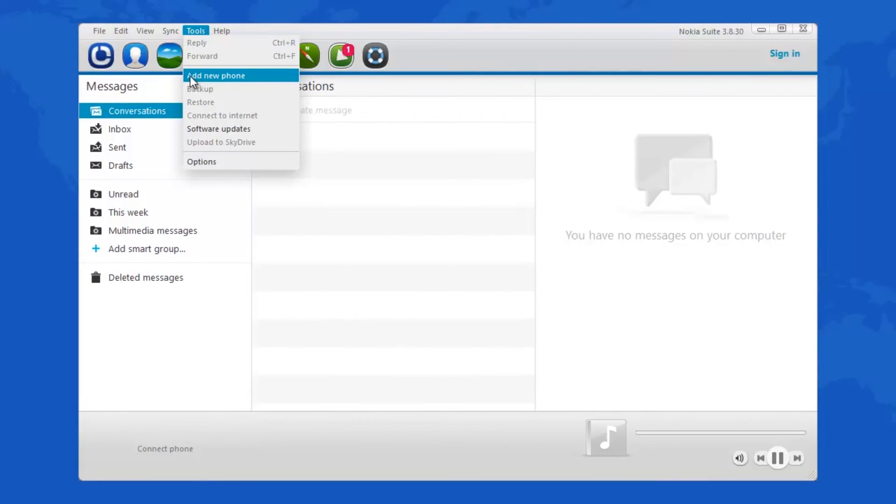
{"action": "mouse_move", "coordinate": [263, 77]}
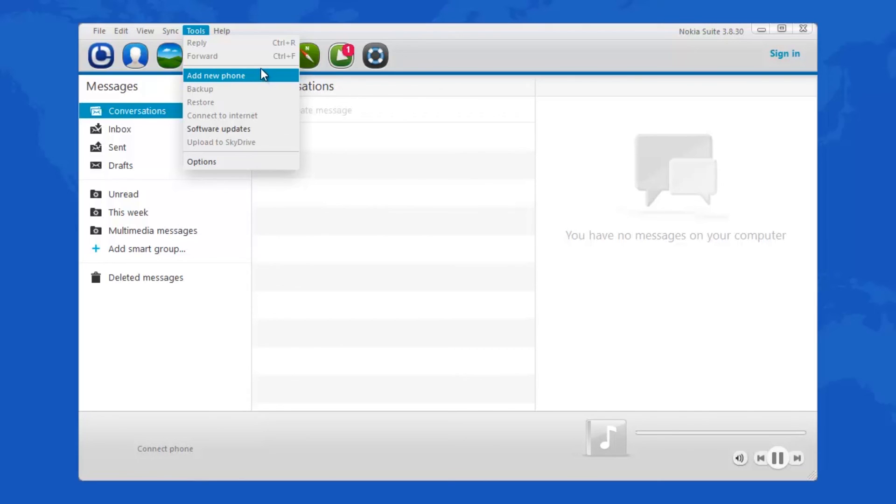
{"action": "mouse_move", "coordinate": [216, 46]}
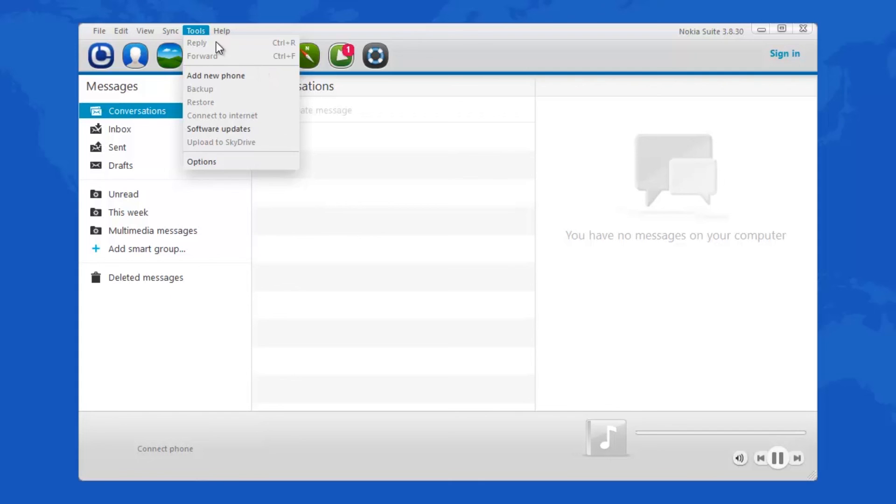
{"action": "left_click", "coordinate": [145, 30]}
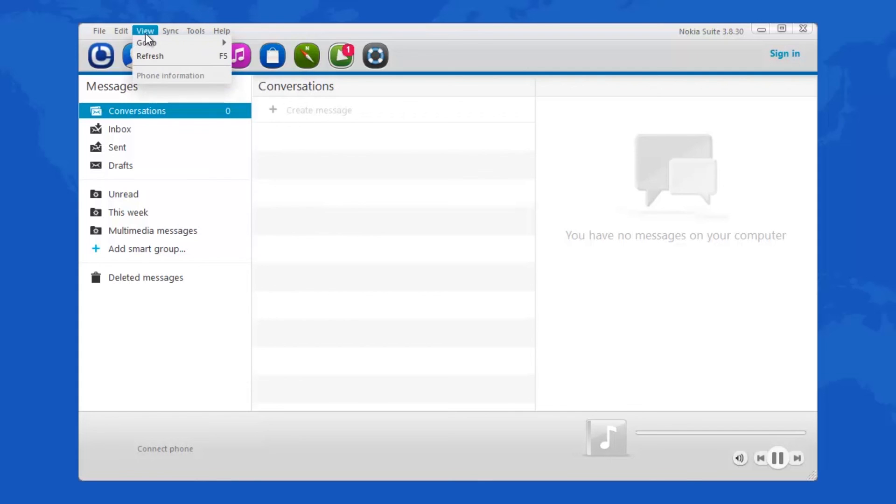